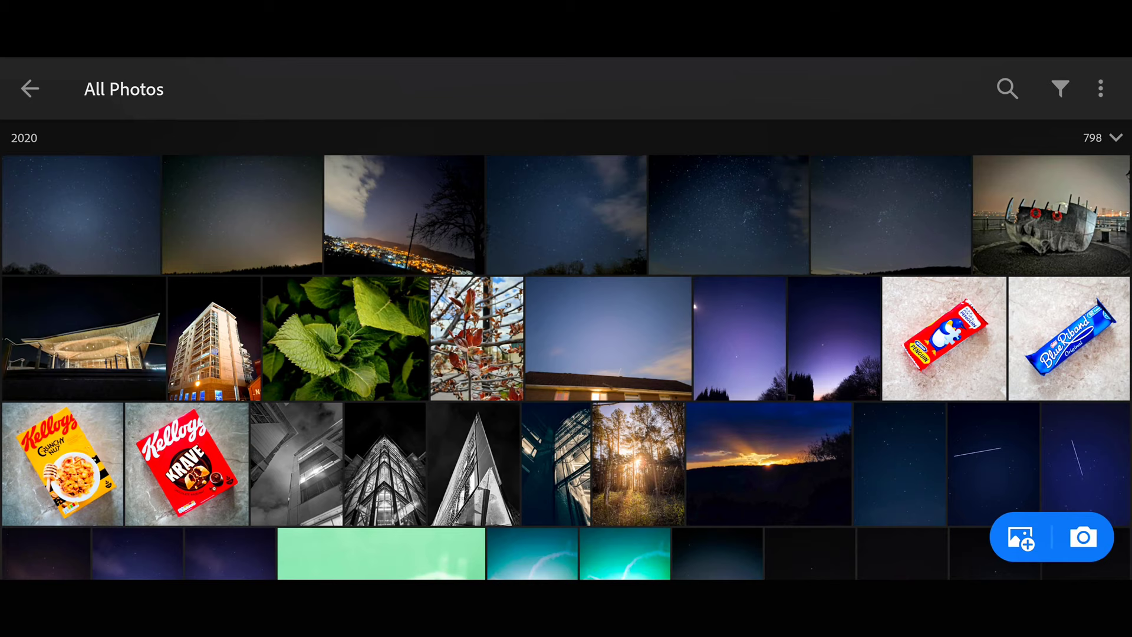
Step: Scroll the All Photos grid and open the star field thumbnail in the editor
{"action": "scroll", "scroll_direction": "down", "scroll_amount": 3}
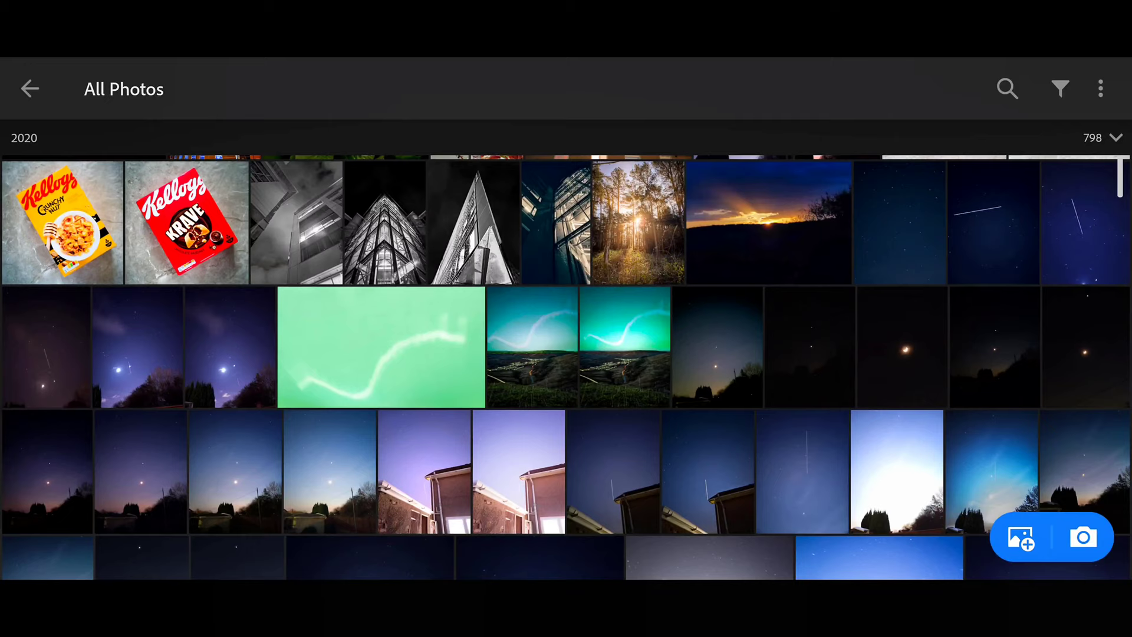
{"action": "left_click", "coordinate": [899, 471]}
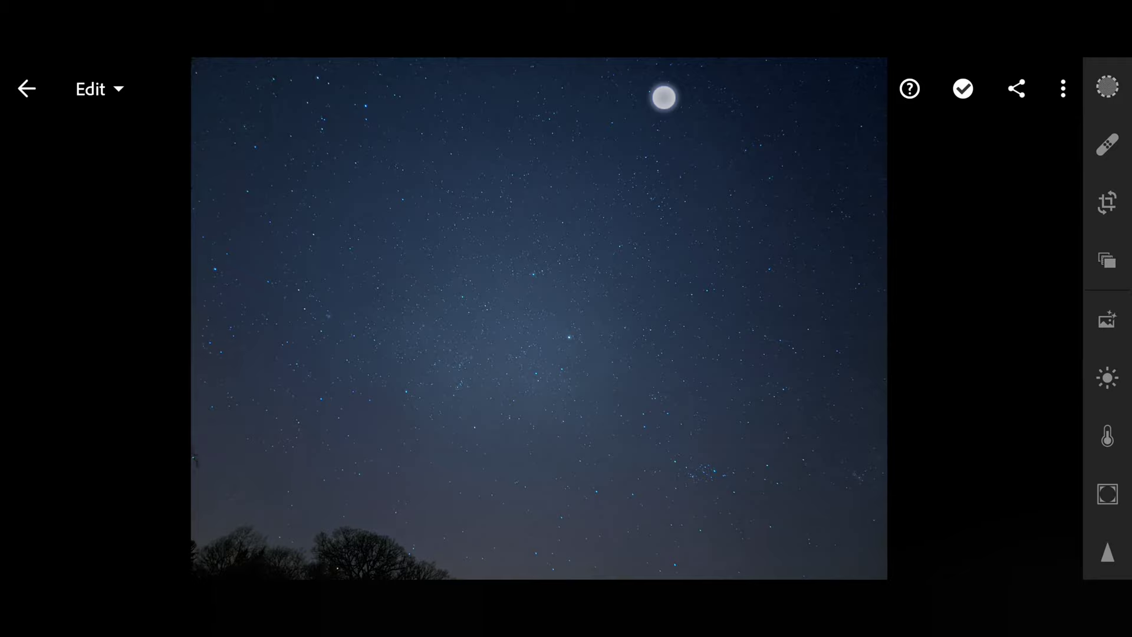
Step: Crop the star field to a tighter frame and apply the crop
{"action": "left_click", "coordinate": [1107, 202]}
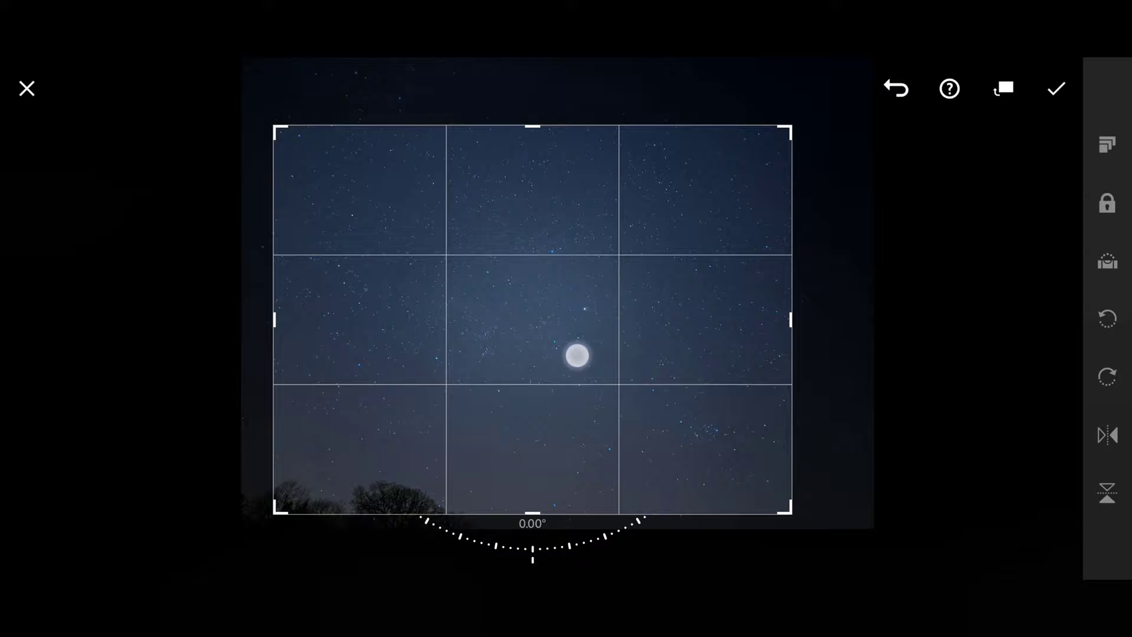
{"action": "left_click", "coordinate": [1055, 89]}
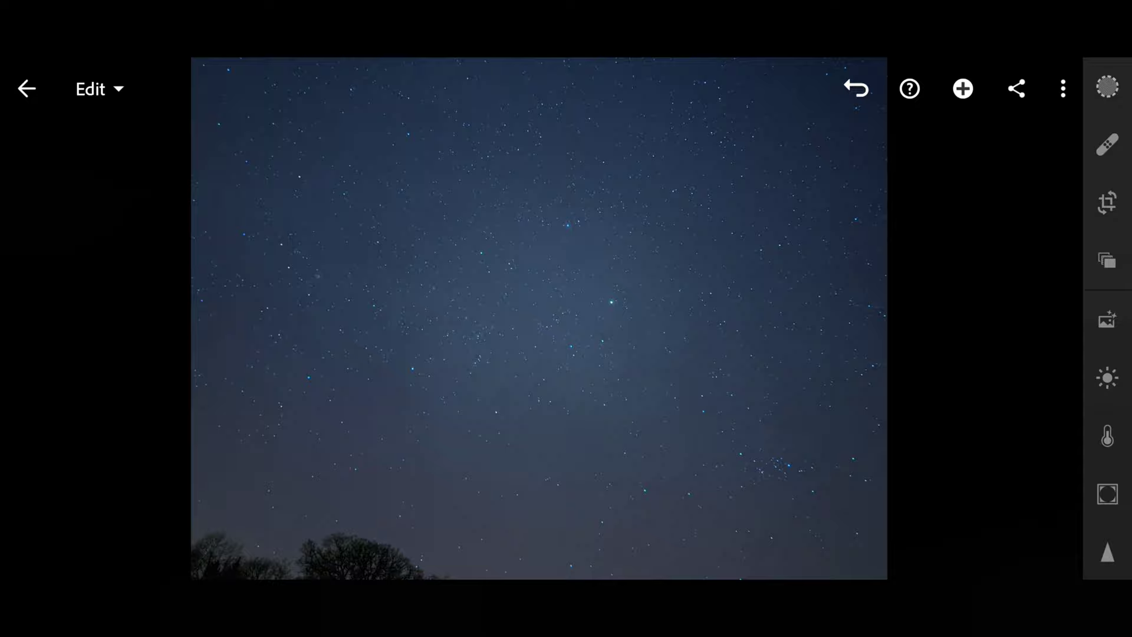
Step: Look through the Effects sliders before moving to the Light adjustments
{"action": "left_click", "coordinate": [1108, 494]}
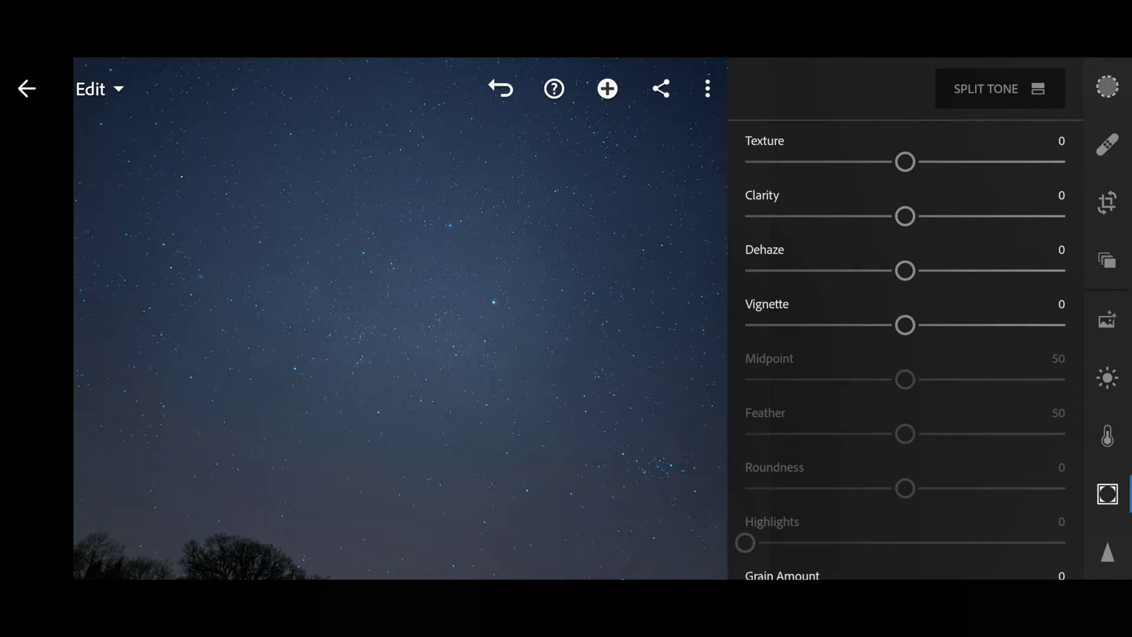
{"action": "left_click_drag", "start_coordinate": [904, 271], "coordinate": [980, 272]}
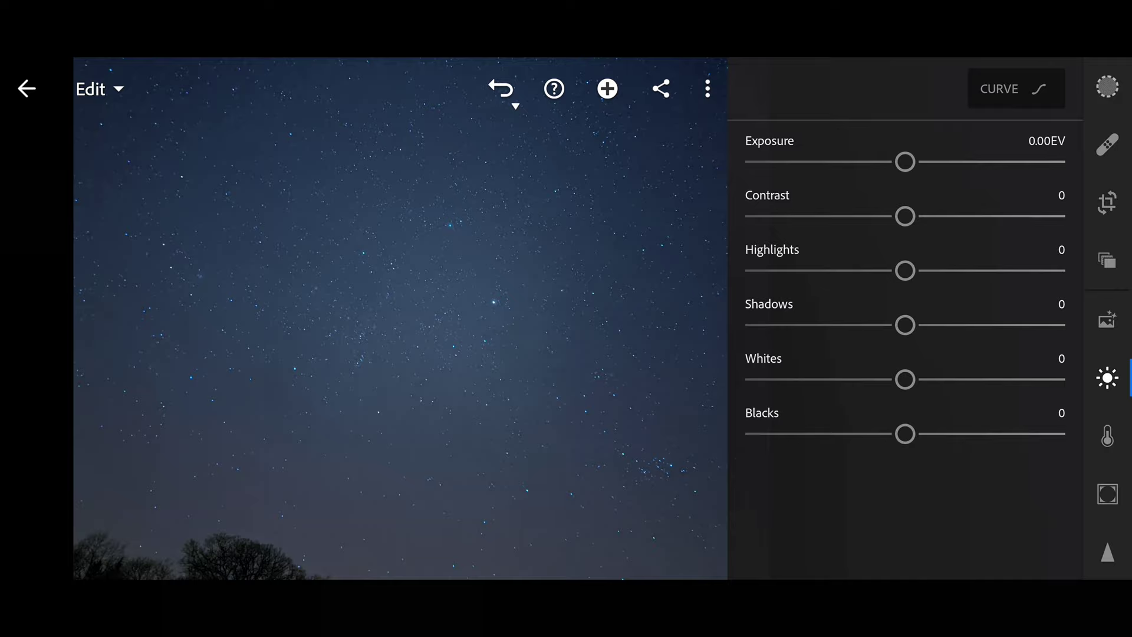
Step: Raise the star field's whites to 53 and highlights to 36
{"action": "left_click_drag", "start_coordinate": [905, 378], "coordinate": [961, 379]}
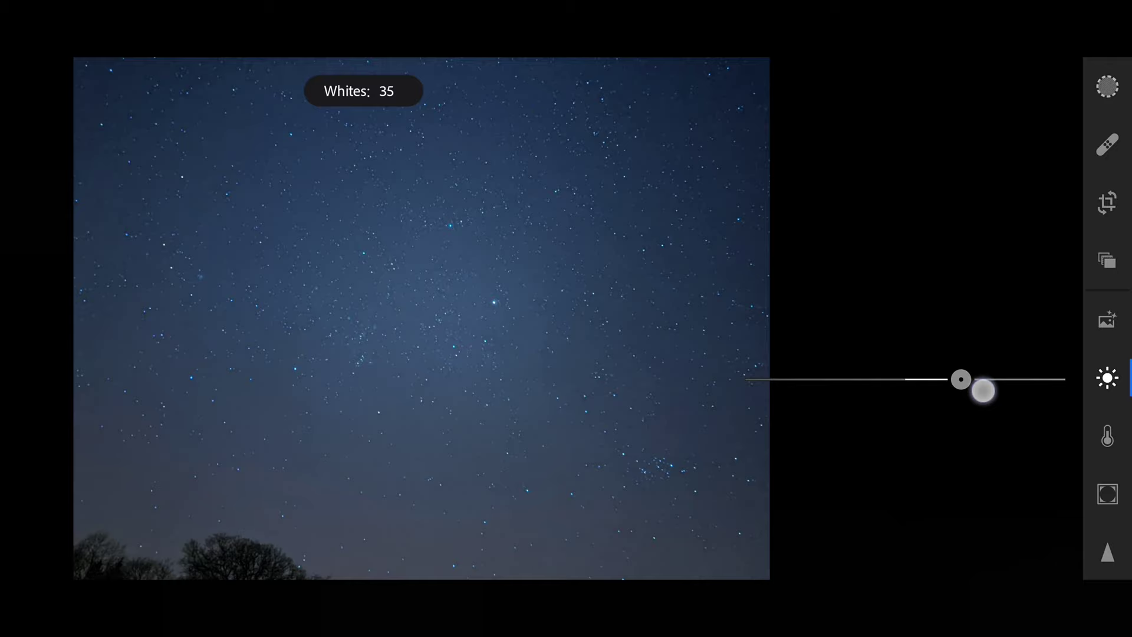
{"action": "left_click_drag", "start_coordinate": [960, 378], "coordinate": [990, 379]}
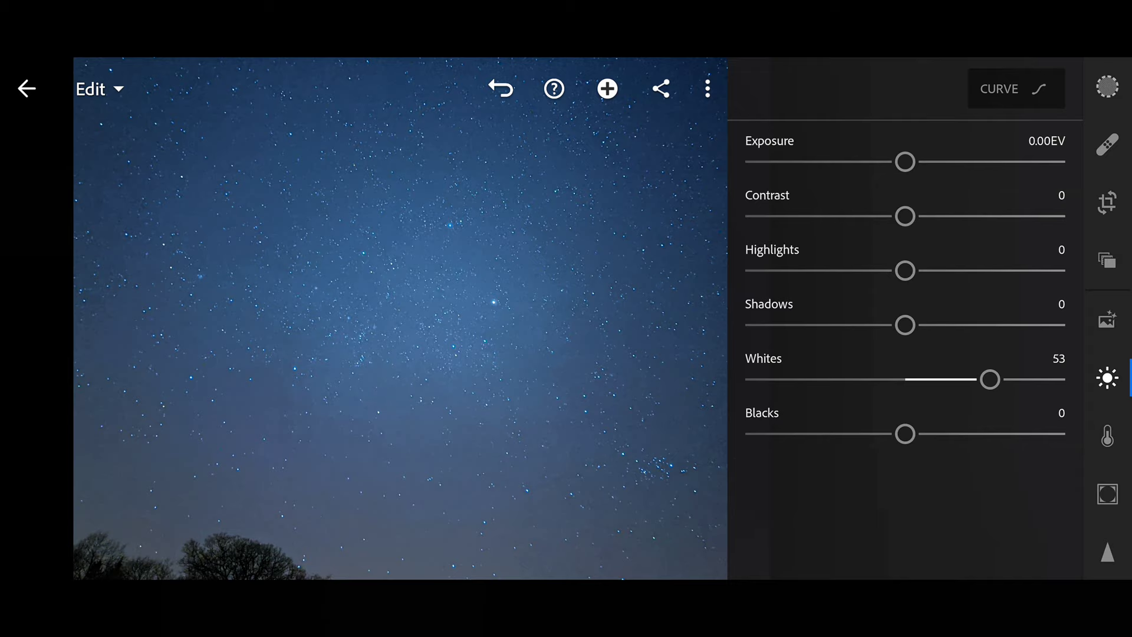
{"action": "left_click_drag", "start_coordinate": [905, 272], "coordinate": [962, 271]}
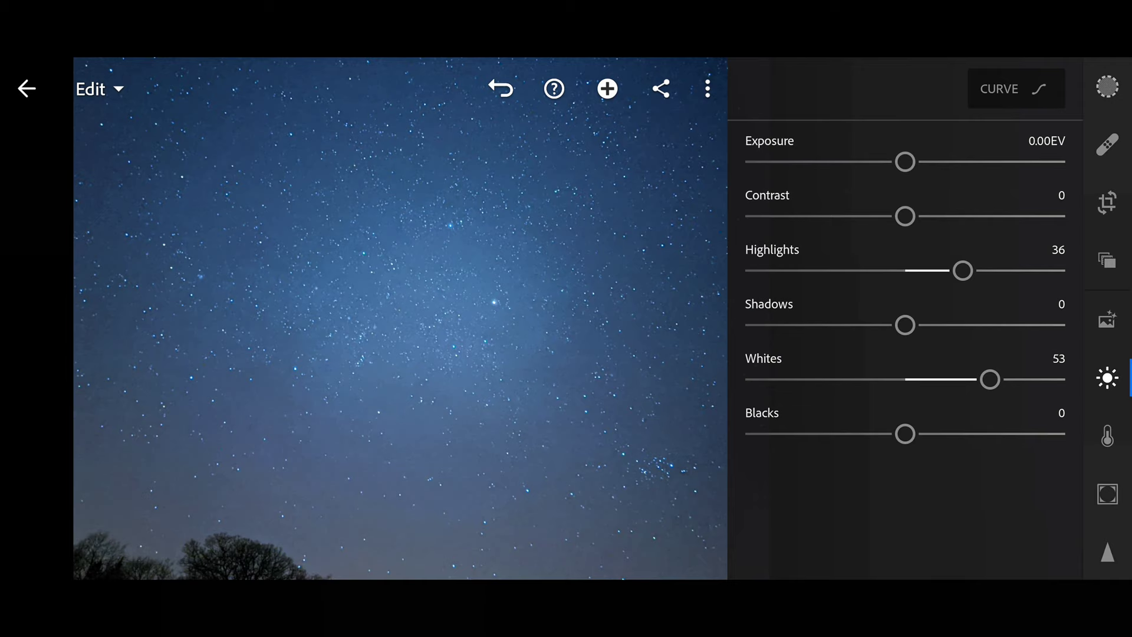
{"action": "left_click", "coordinate": [1106, 494]}
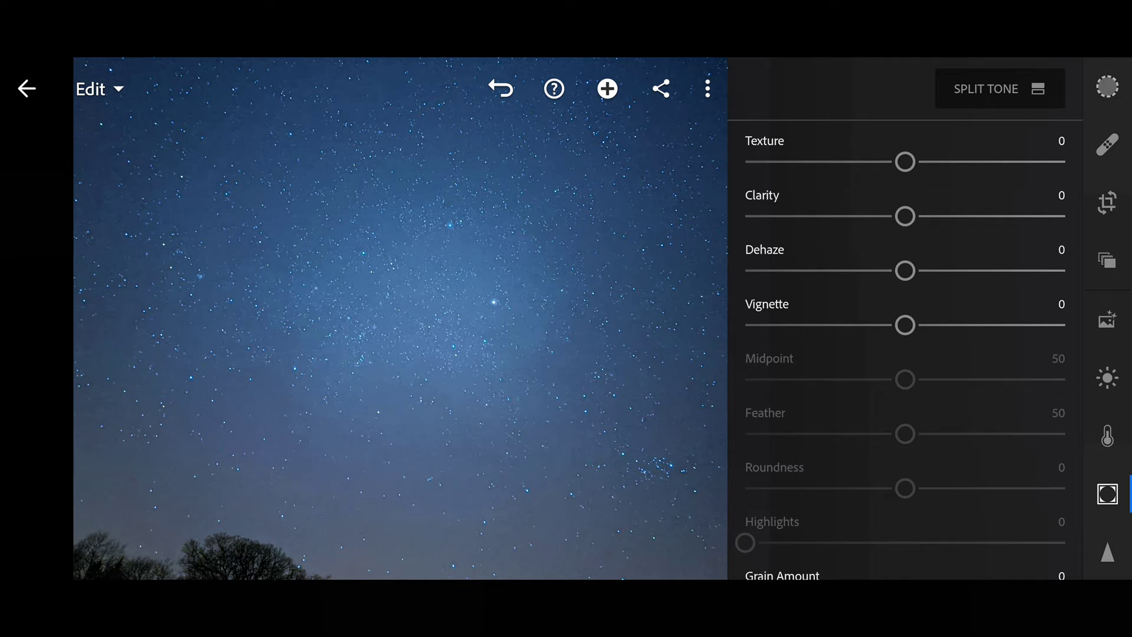
Step: Set texture to 46 and dehaze to 14 on the star field sky
{"action": "left_click_drag", "start_coordinate": [905, 270], "coordinate": [925, 270]}
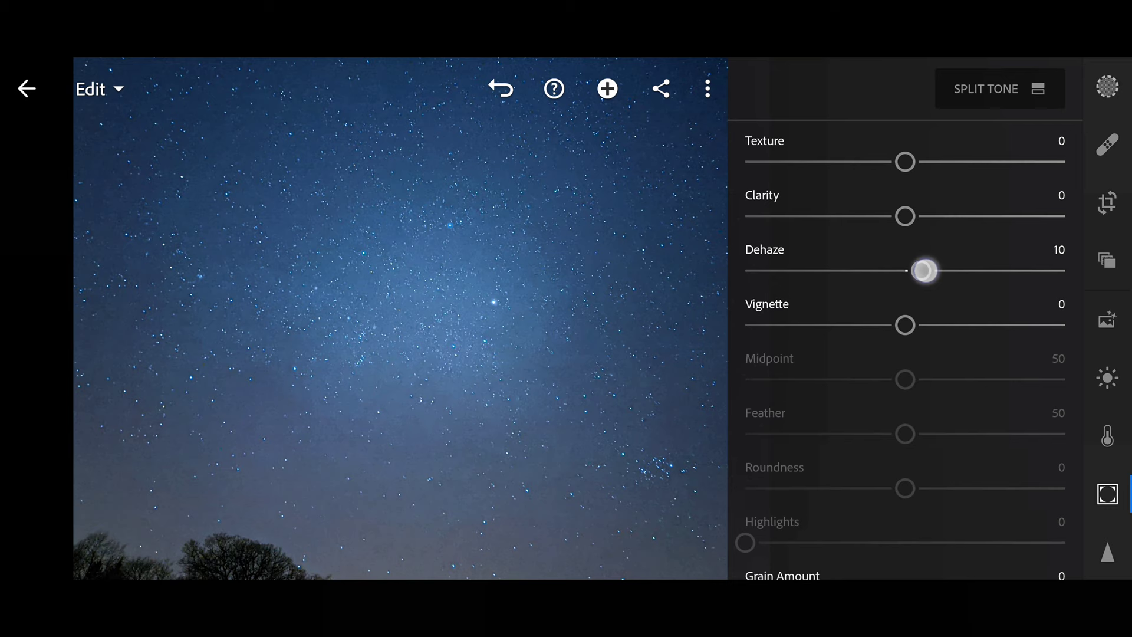
{"action": "left_click_drag", "start_coordinate": [927, 270], "coordinate": [938, 270]}
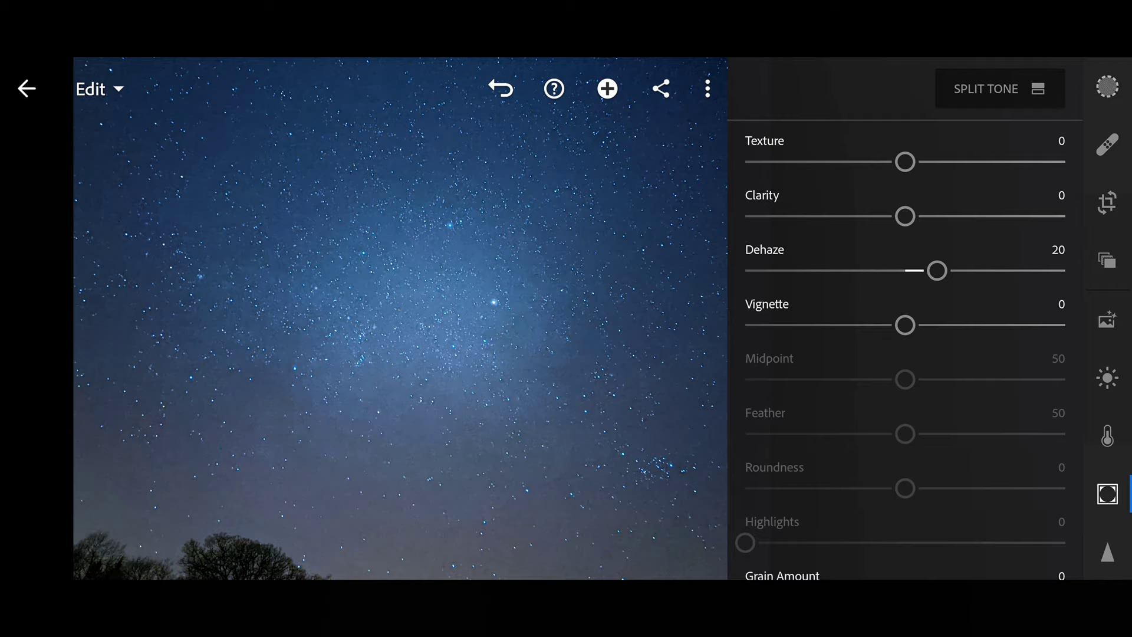
{"action": "left_click_drag", "start_coordinate": [904, 161], "coordinate": [745, 162]}
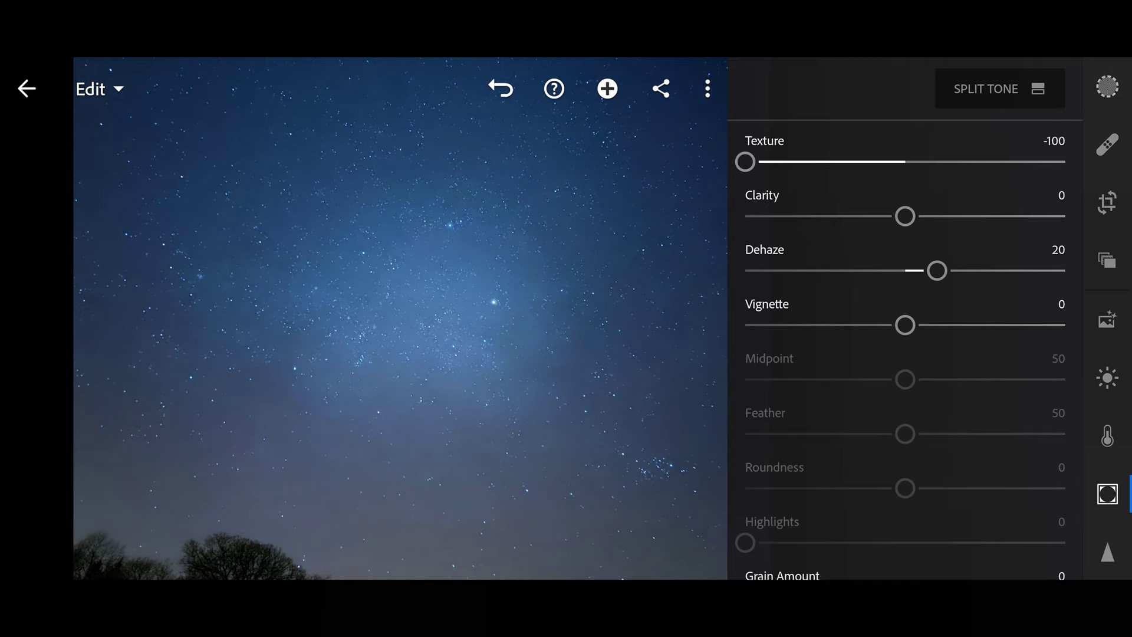
{"action": "left_click_drag", "start_coordinate": [745, 161], "coordinate": [936, 162]}
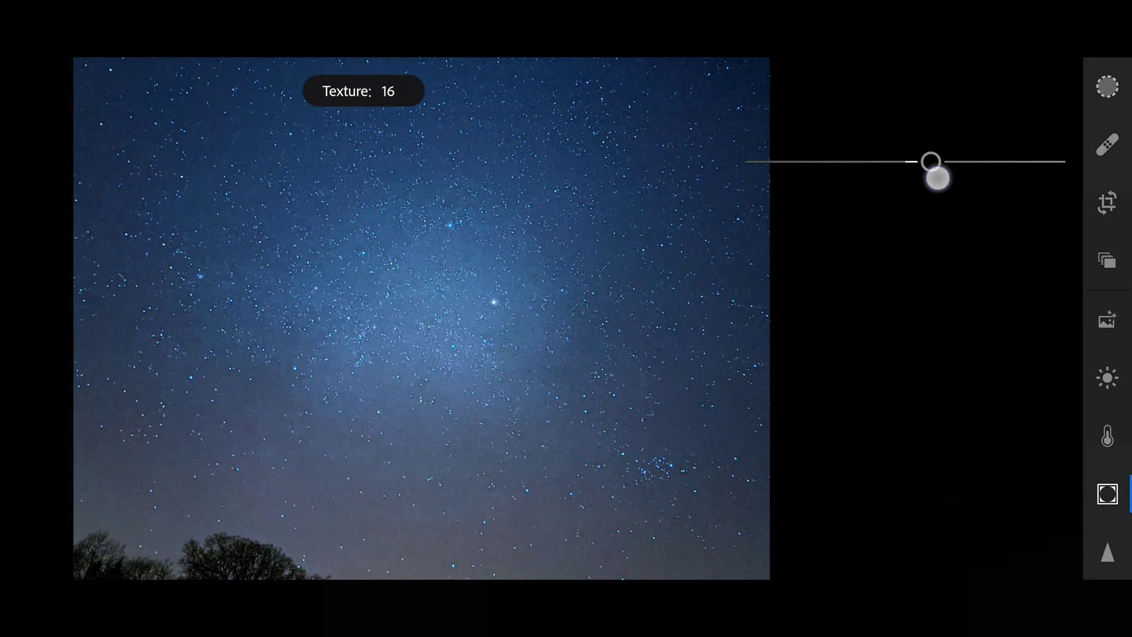
{"action": "left_click_drag", "start_coordinate": [935, 174], "coordinate": [979, 161]}
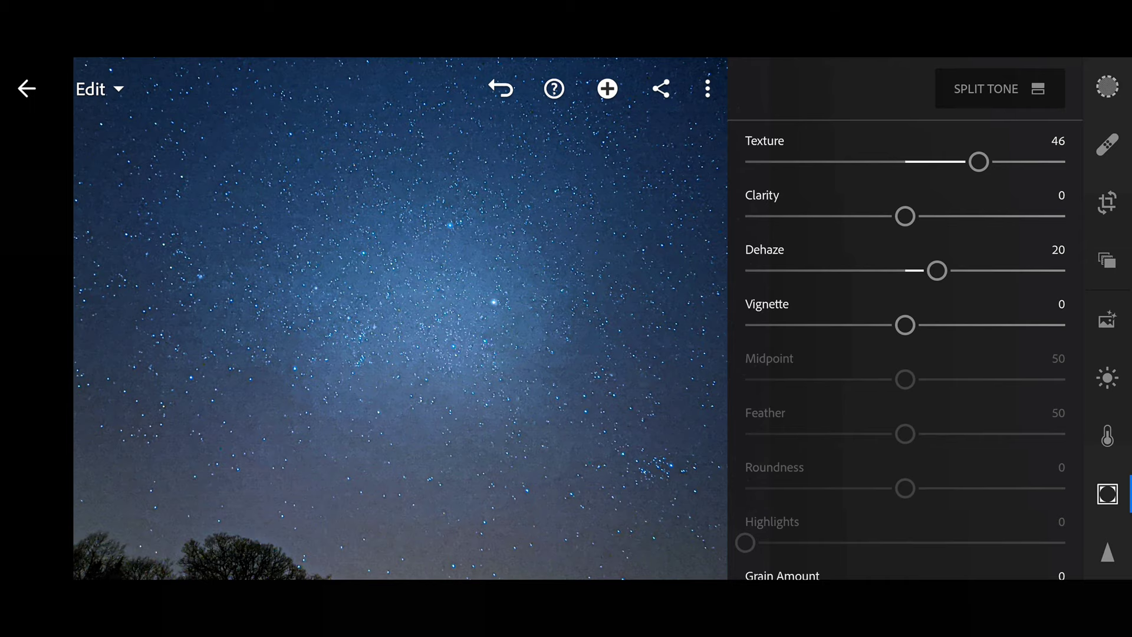
{"action": "left_click_drag", "start_coordinate": [938, 271], "coordinate": [928, 272]}
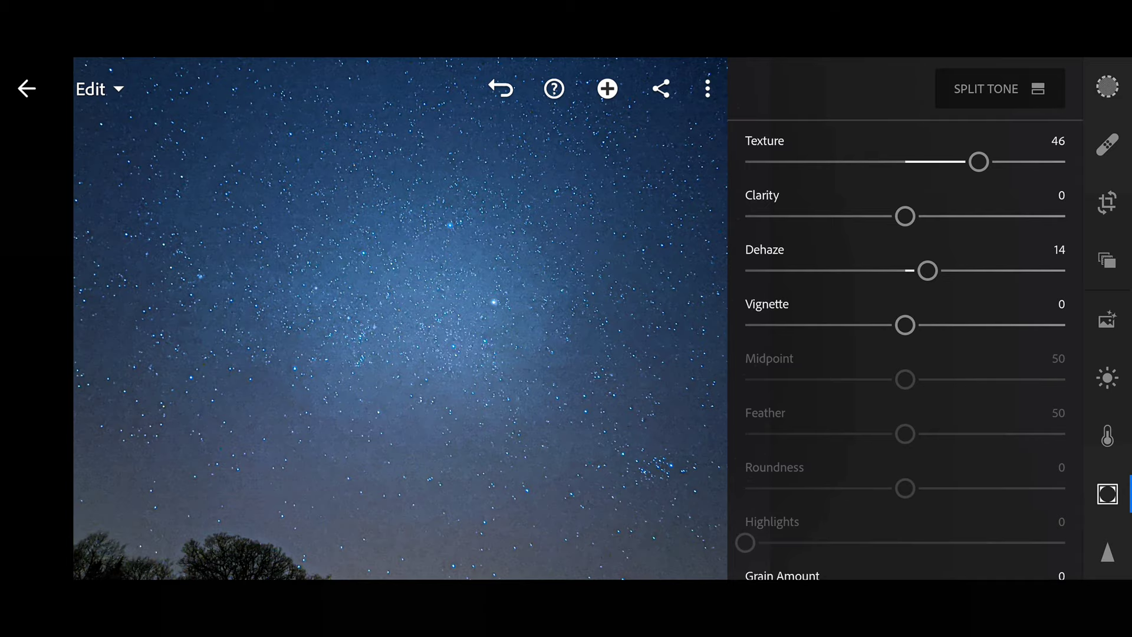
{"action": "left_click", "coordinate": [1106, 379]}
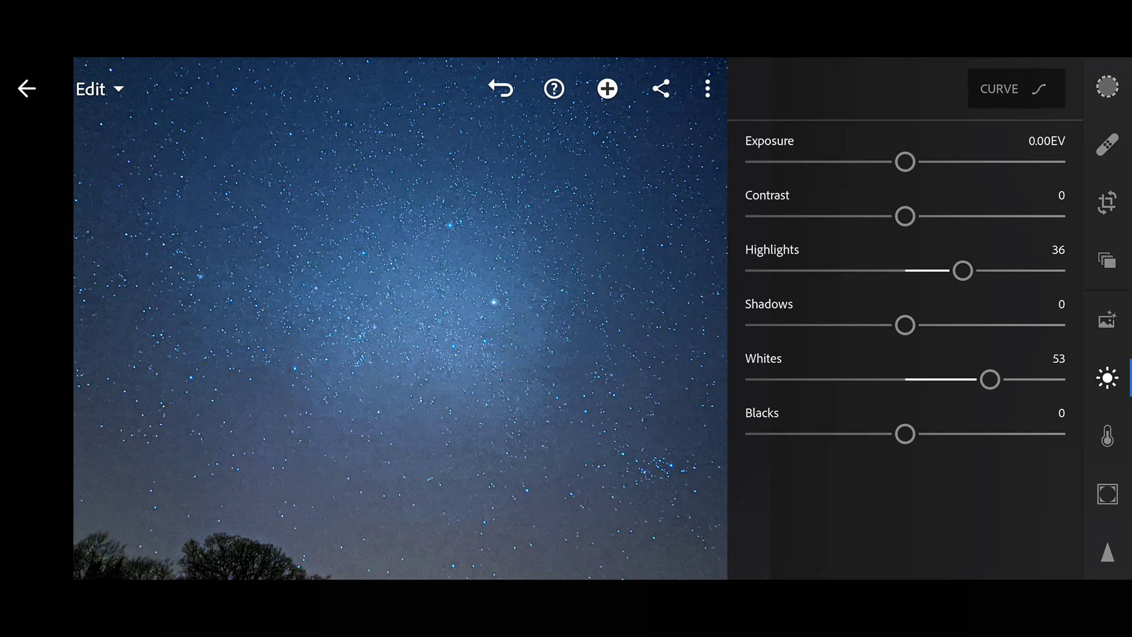
Step: Deepen blacks to -29, exposure -0.48 EV, highlights 56, and push whites toward 59
{"action": "left_click_drag", "start_coordinate": [905, 433], "coordinate": [858, 433]}
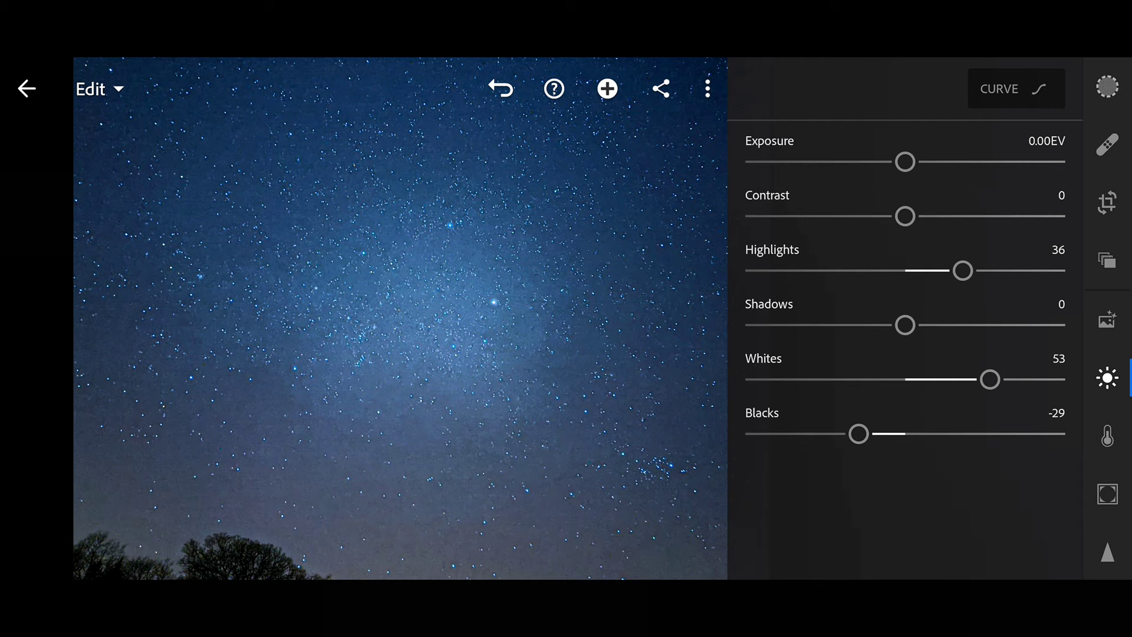
{"action": "left_click_drag", "start_coordinate": [963, 270], "coordinate": [983, 270]}
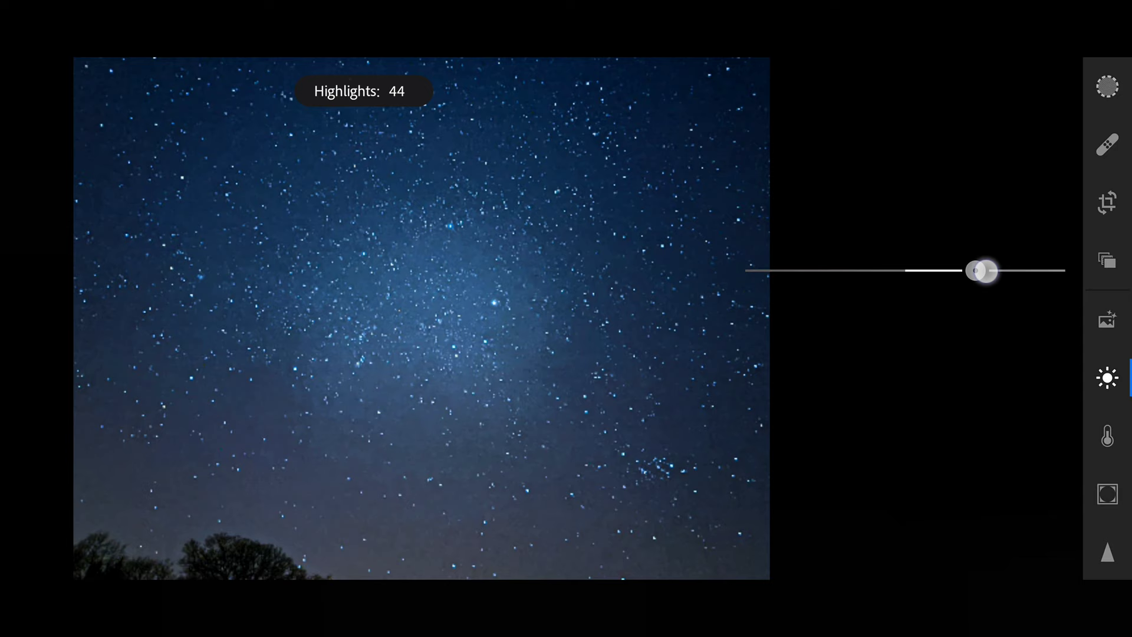
{"action": "left_click_drag", "start_coordinate": [982, 271], "coordinate": [993, 271]}
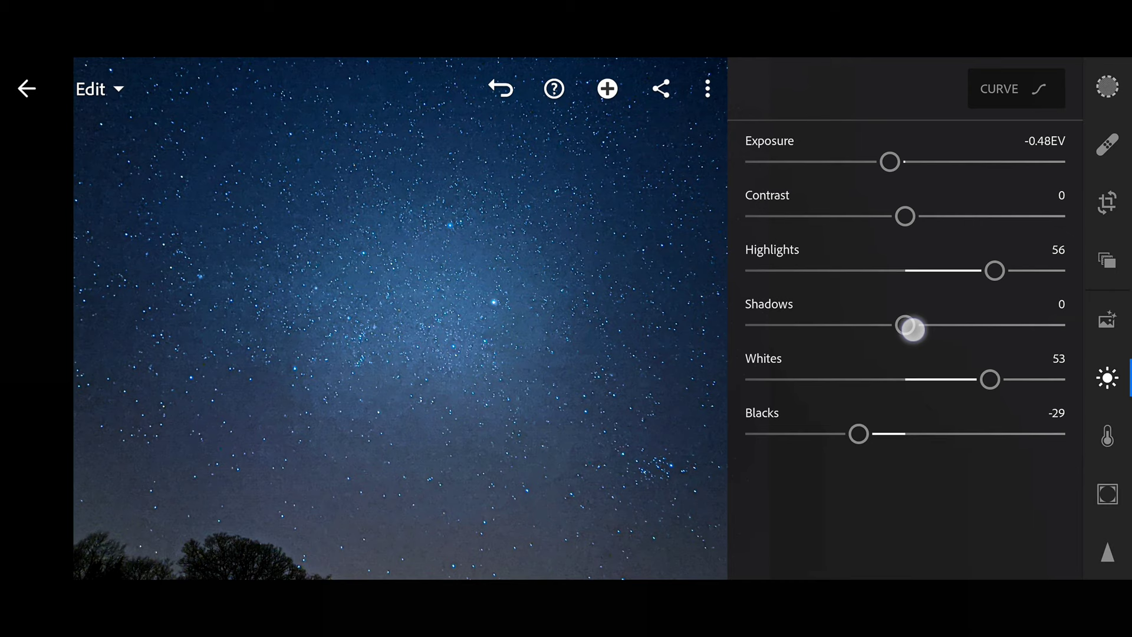
{"action": "left_click_drag", "start_coordinate": [989, 379], "coordinate": [1000, 379]}
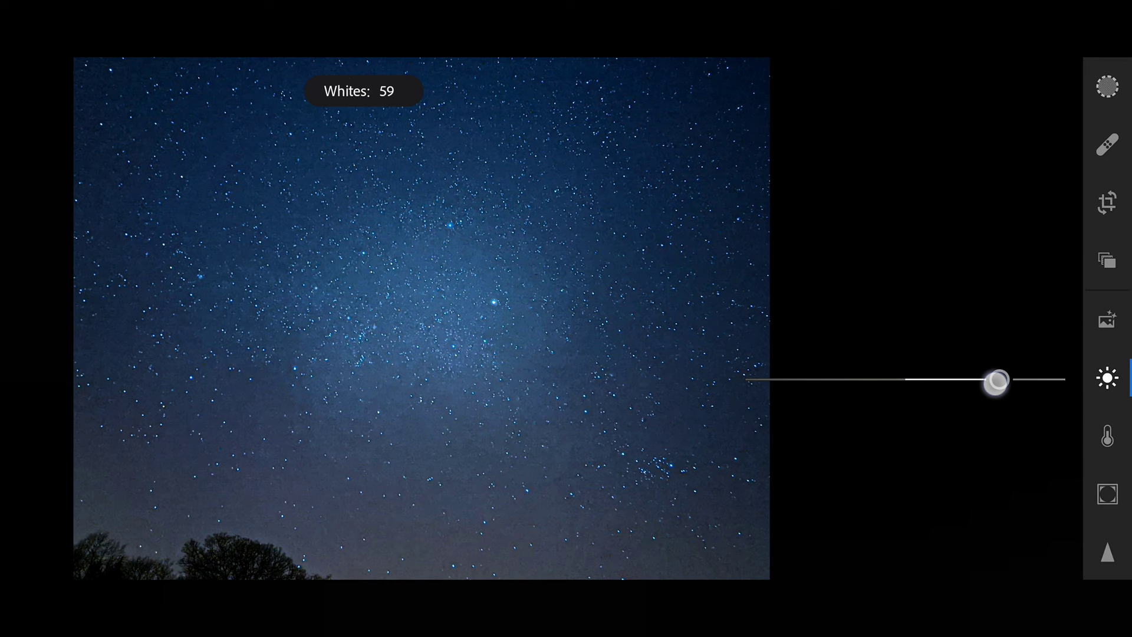
{"action": "left_click_drag", "start_coordinate": [996, 380], "coordinate": [1003, 379]}
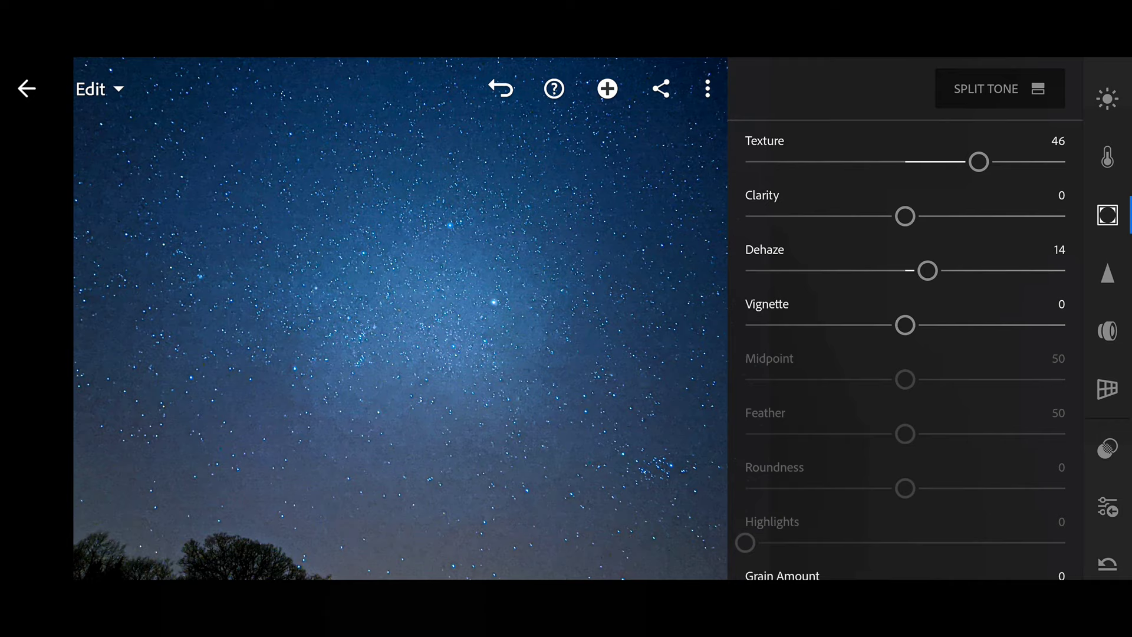
{"action": "left_click", "coordinate": [1108, 156]}
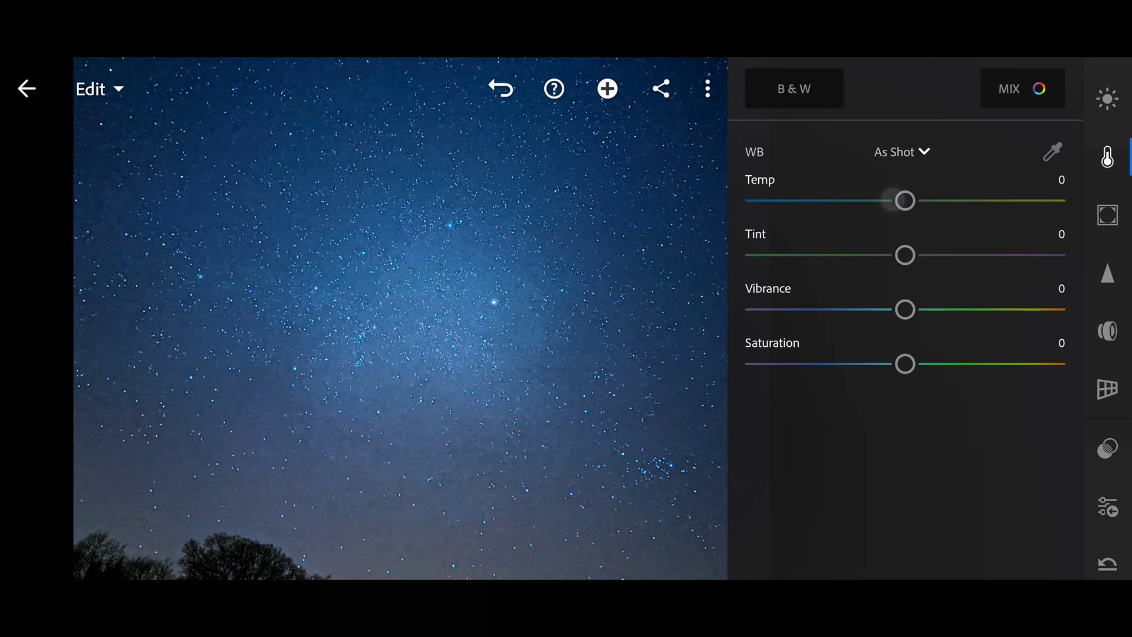
Step: Lower the Temp slider slightly to cool the star field's colour balance
{"action": "left_click_drag", "start_coordinate": [904, 200], "coordinate": [876, 201]}
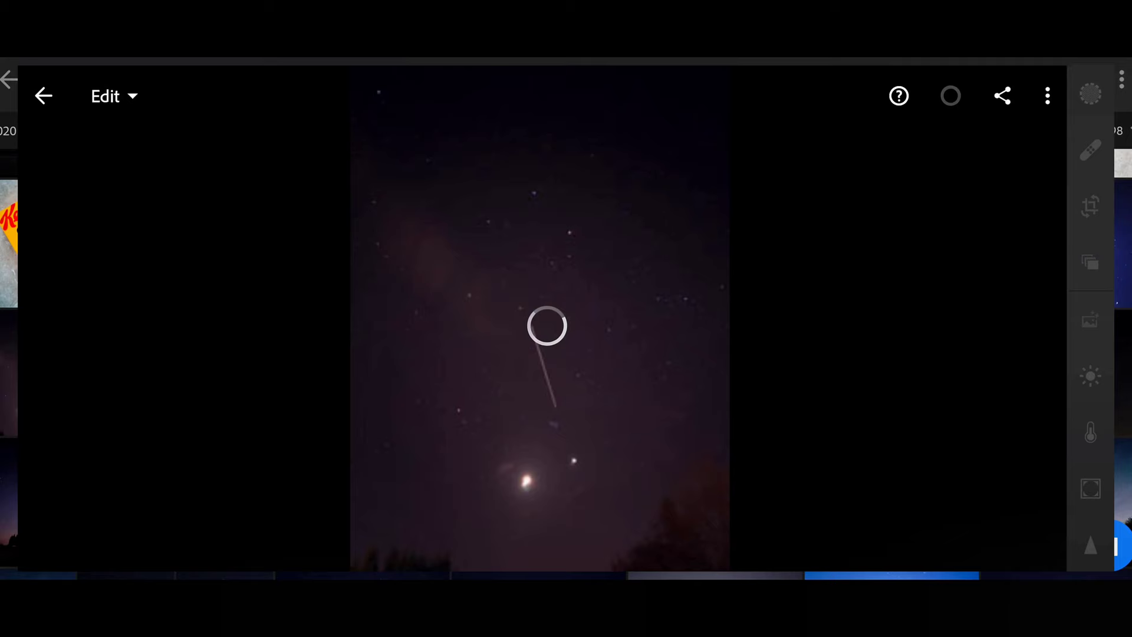
Step: Bring up the light adjustments for the ISS trail photo
{"action": "left_click", "coordinate": [1046, 96]}
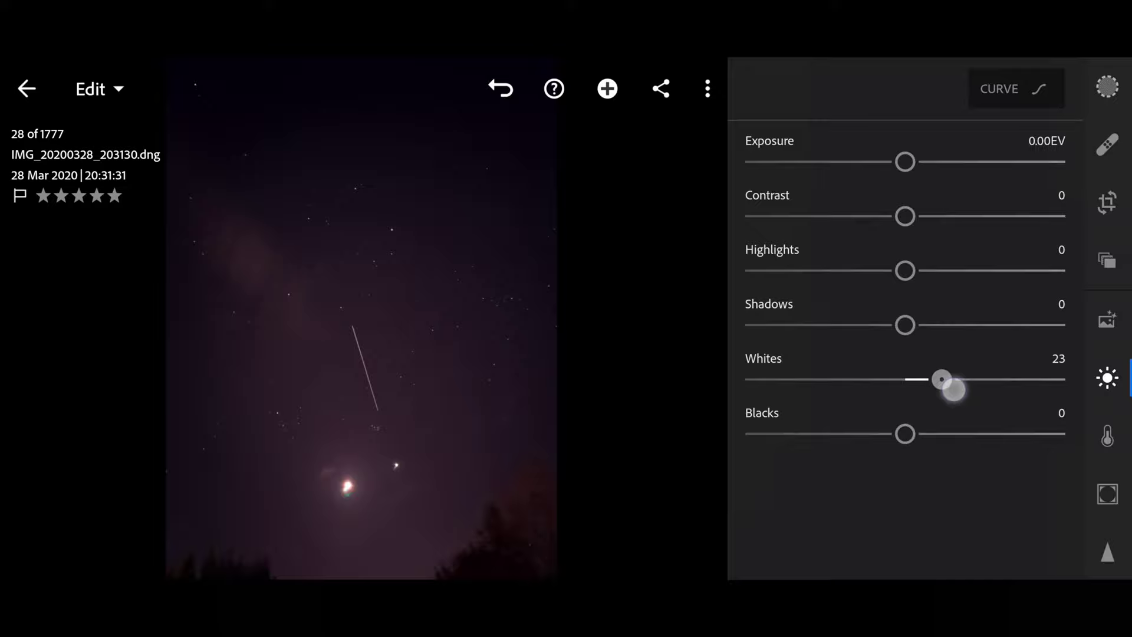
Step: Raise whites to 54 and highlights to 42 on the satellite trail photo
{"action": "left_click_drag", "start_coordinate": [941, 379], "coordinate": [990, 378]}
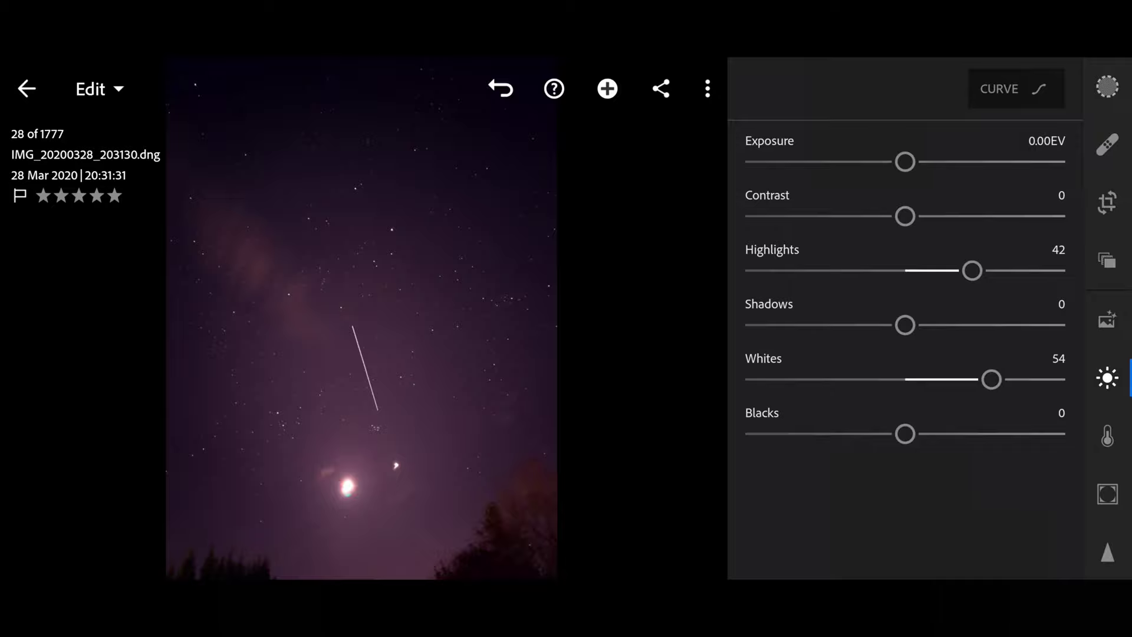
{"action": "left_click_drag", "start_coordinate": [971, 270], "coordinate": [982, 270]}
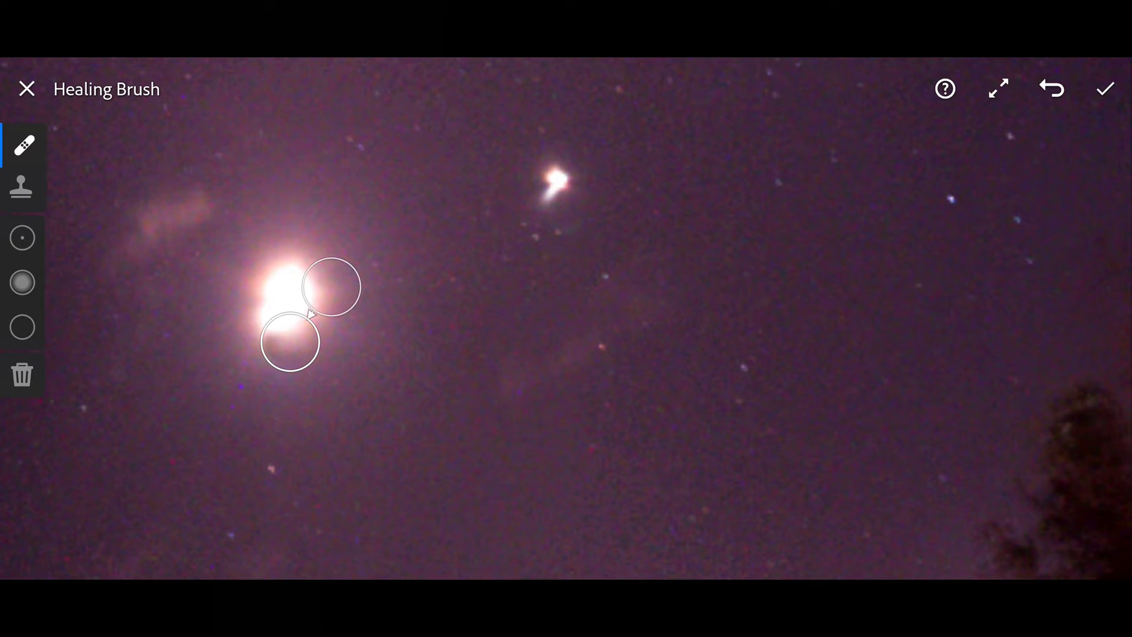
Step: Apply the healing brush fix beside the bright glow and return to the editor
{"action": "left_click", "coordinate": [1105, 88]}
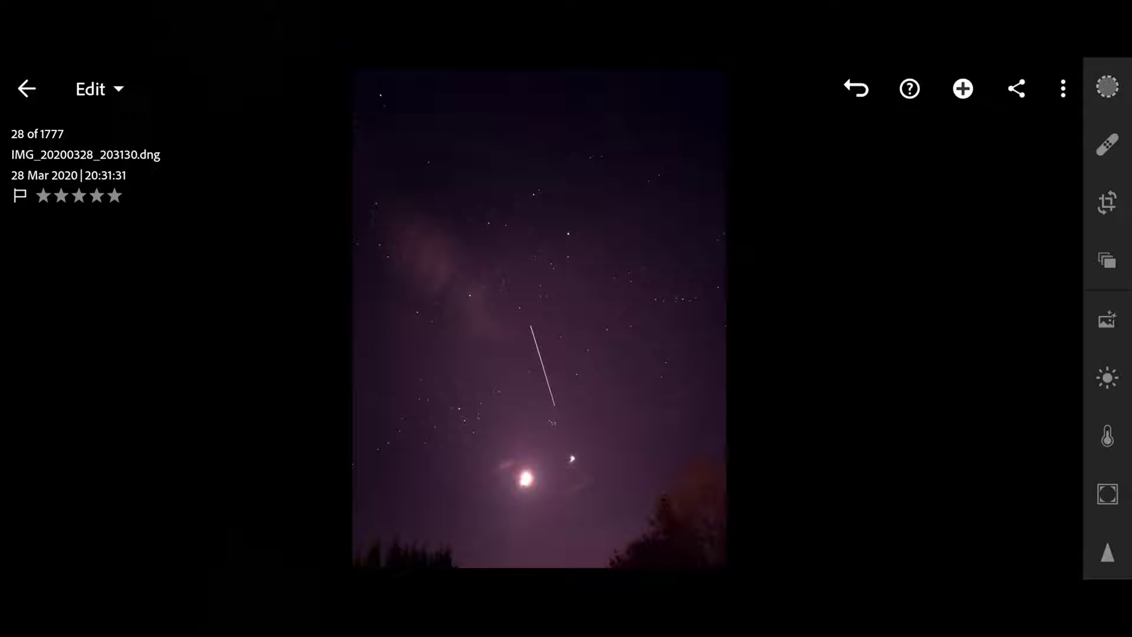
Step: Set Highlights to 48 and deepen Blacks, then move to the Effects adjustments
{"action": "left_click", "coordinate": [1106, 378]}
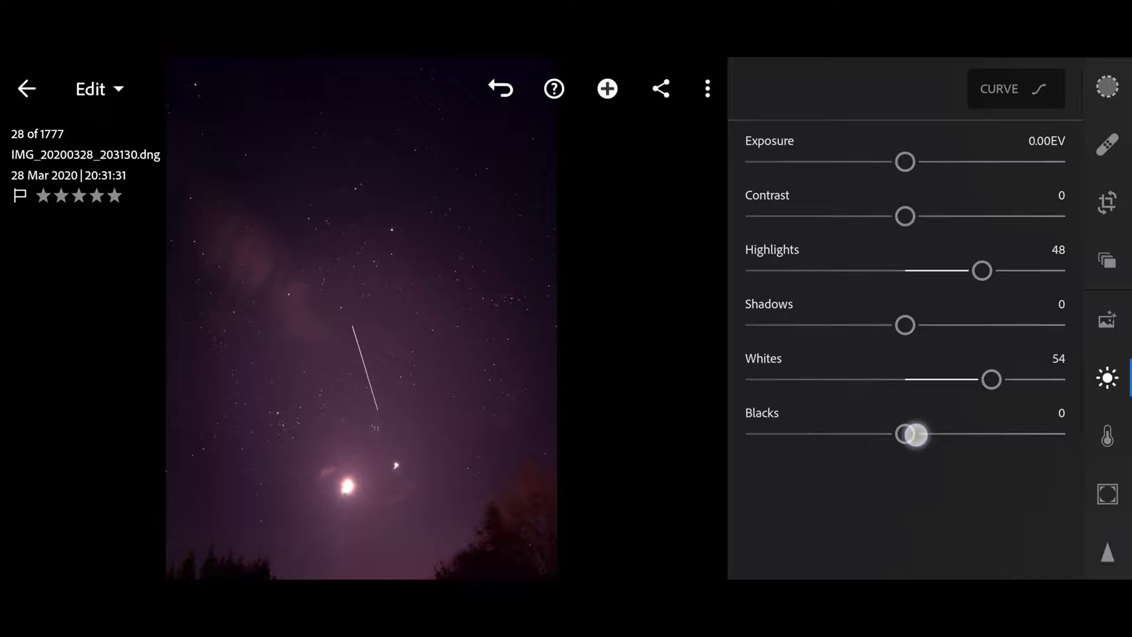
{"action": "left_click", "coordinate": [1106, 494]}
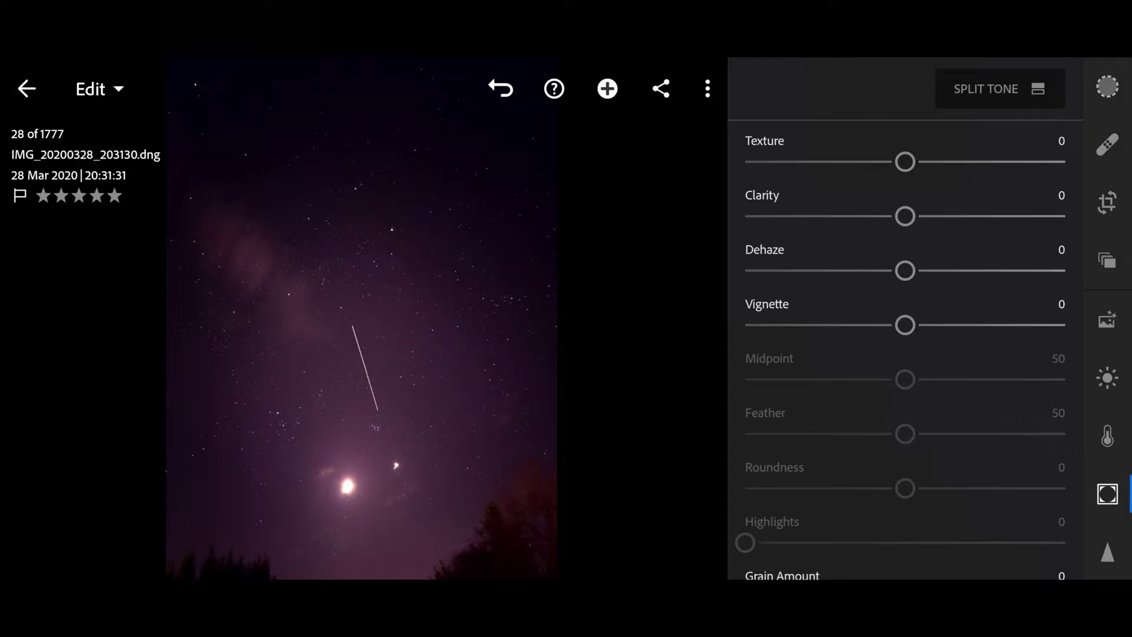
Step: Raise Texture to 75 to sharpen the fine star detail
{"action": "left_click_drag", "start_coordinate": [904, 162], "coordinate": [987, 162]}
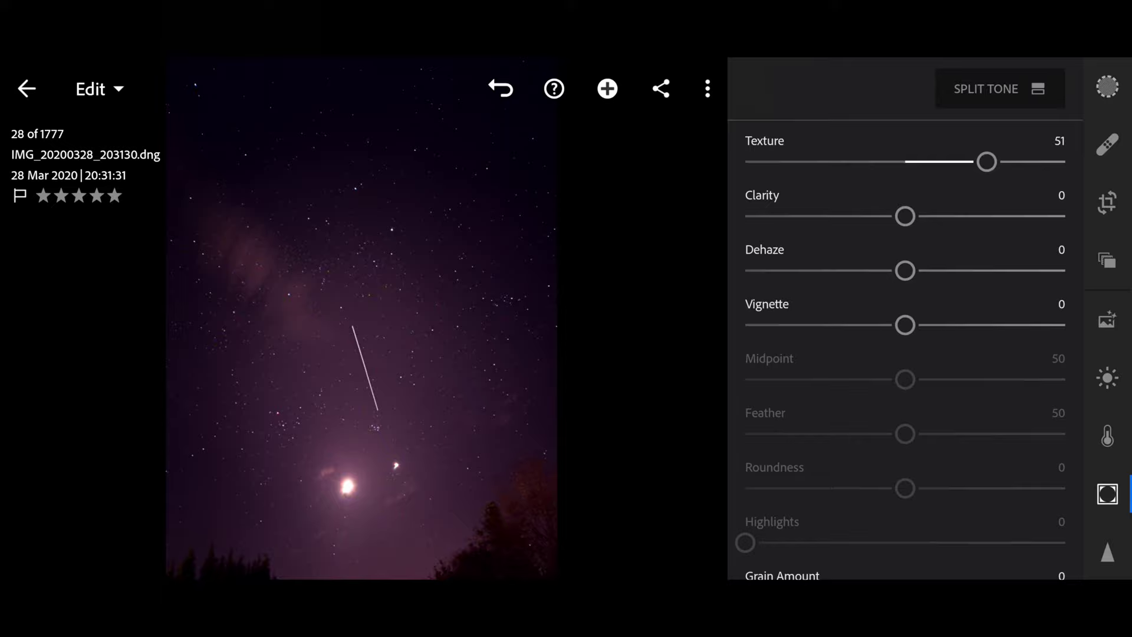
{"action": "left_click_drag", "start_coordinate": [987, 162], "coordinate": [1024, 162]}
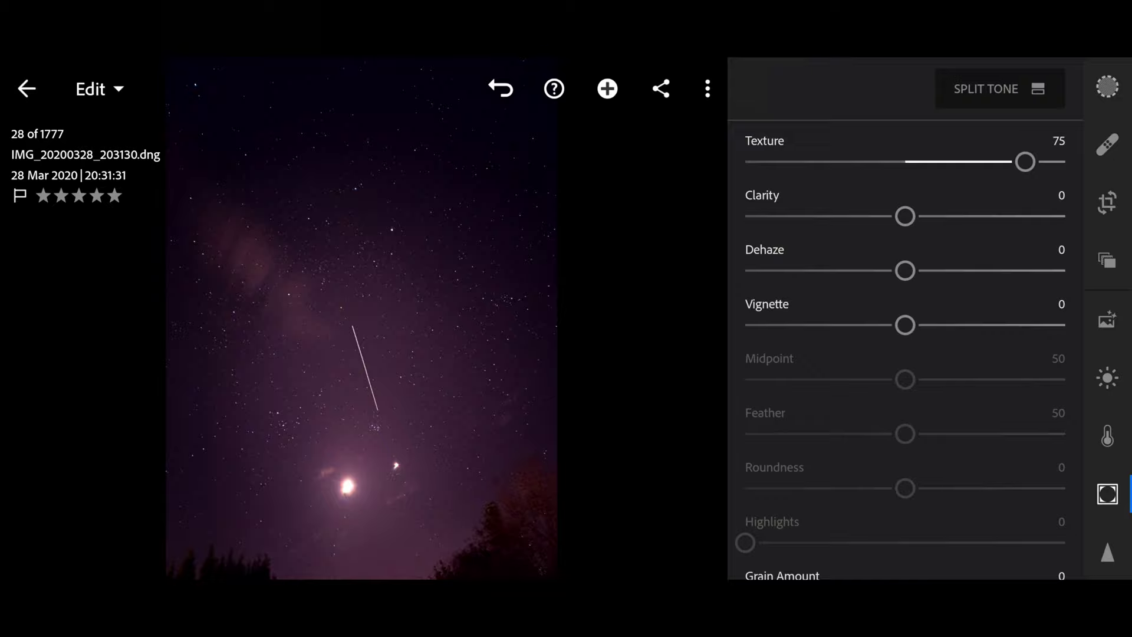
{"action": "left_click", "coordinate": [1106, 378]}
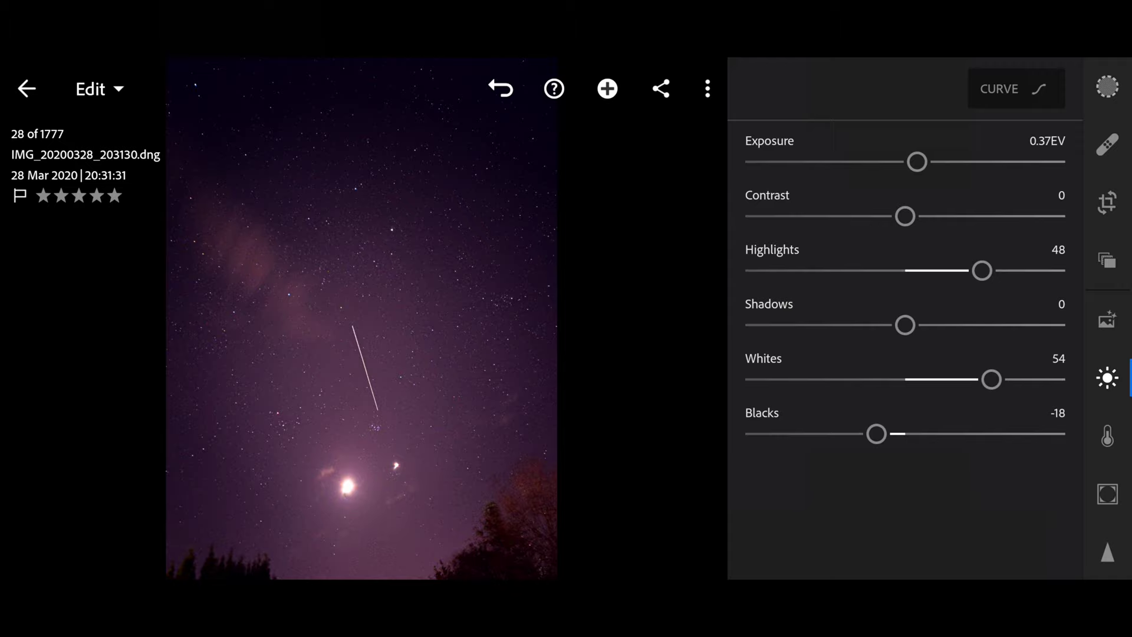
Step: Raise Exposure to +0.68 EV and pull Shadows down to -28
{"action": "left_click_drag", "start_coordinate": [917, 162], "coordinate": [927, 162]}
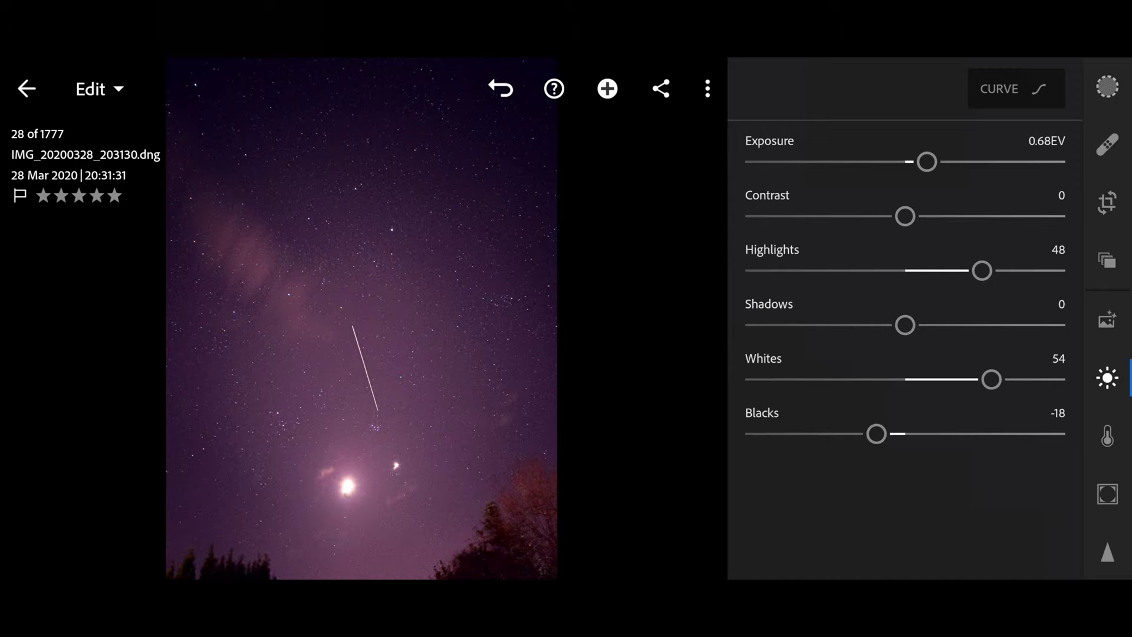
{"action": "left_click_drag", "start_coordinate": [905, 324], "coordinate": [887, 324]}
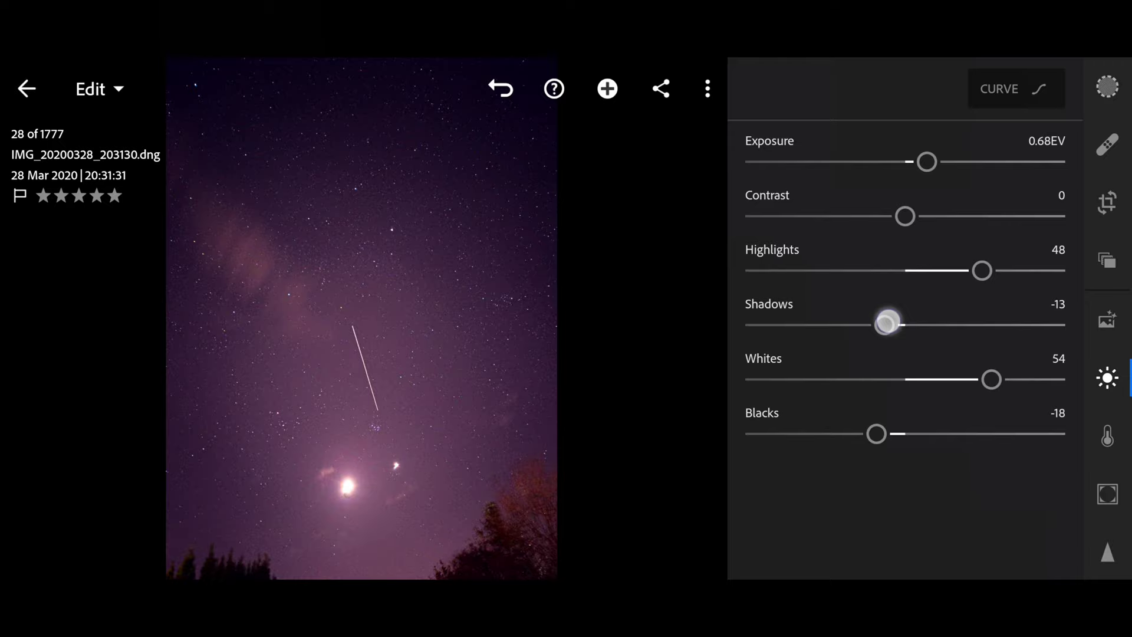
{"action": "left_click_drag", "start_coordinate": [887, 323], "coordinate": [859, 325]}
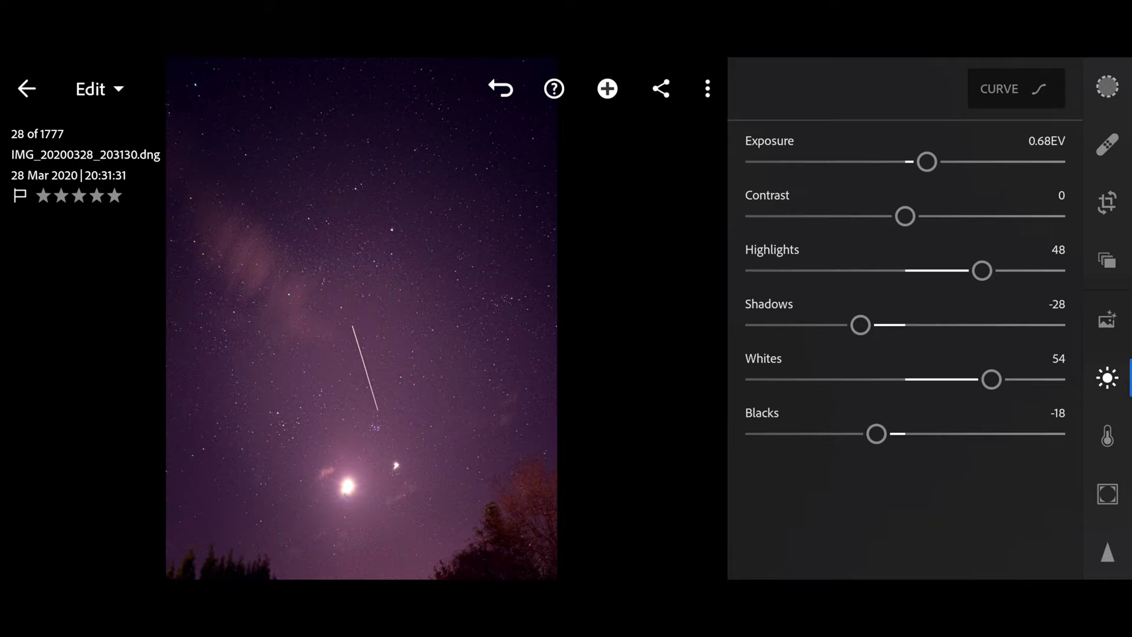
{"action": "left_click", "coordinate": [1107, 435]}
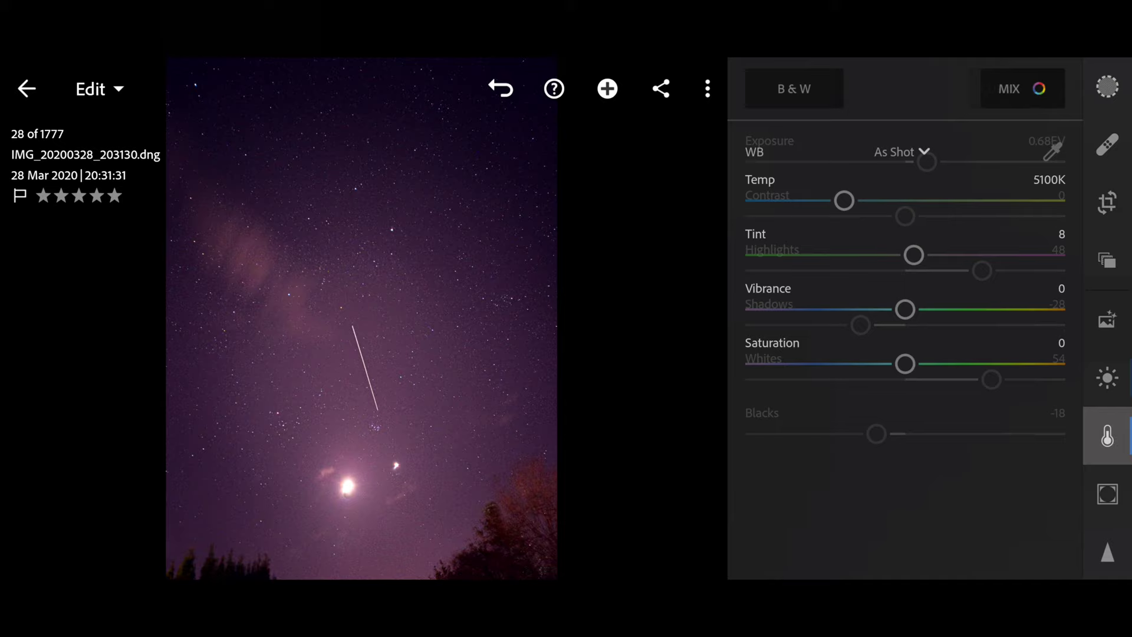
Step: Cool the white balance from 5100K to 3704K and begin lowering saturation
{"action": "left_click", "coordinate": [1107, 435]}
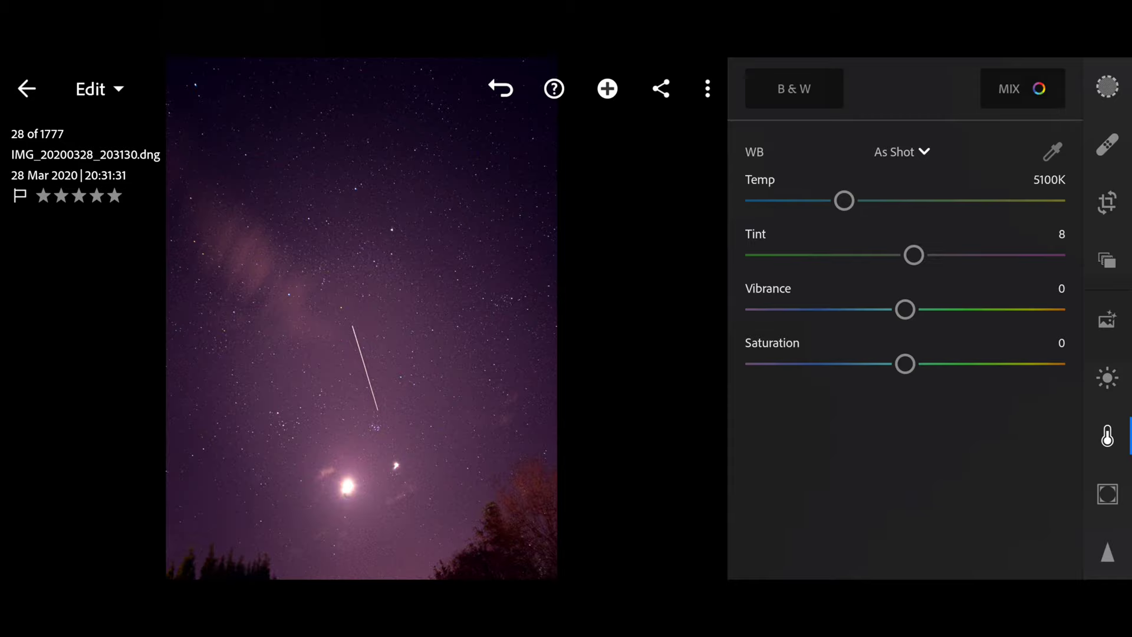
{"action": "left_click_drag", "start_coordinate": [843, 201], "coordinate": [820, 201]}
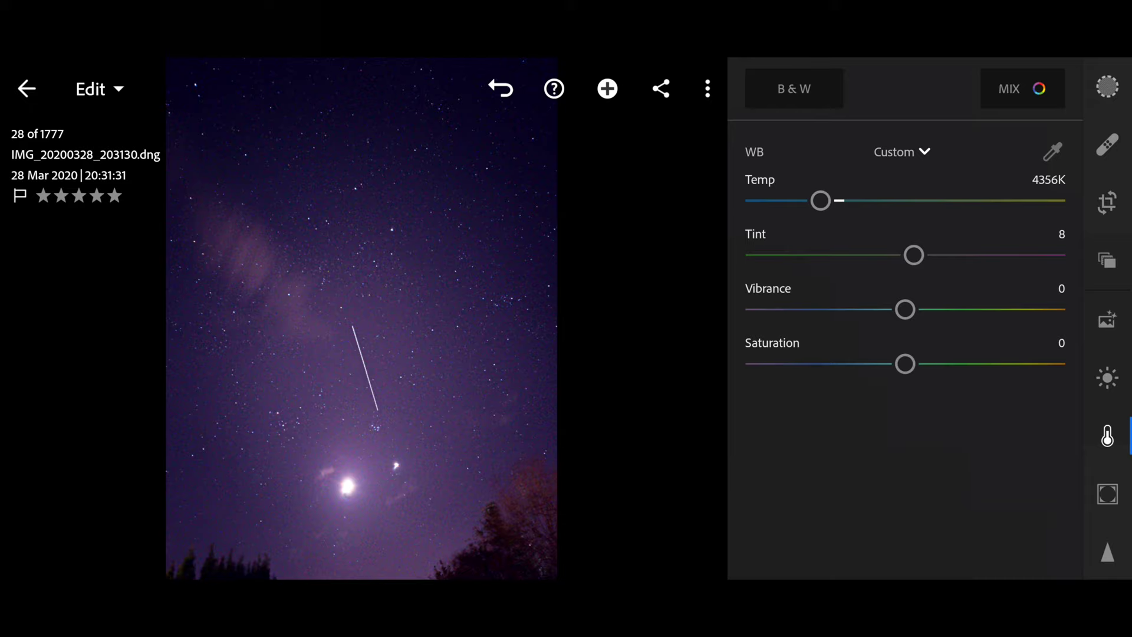
{"action": "left_click_drag", "start_coordinate": [819, 201], "coordinate": [799, 200]}
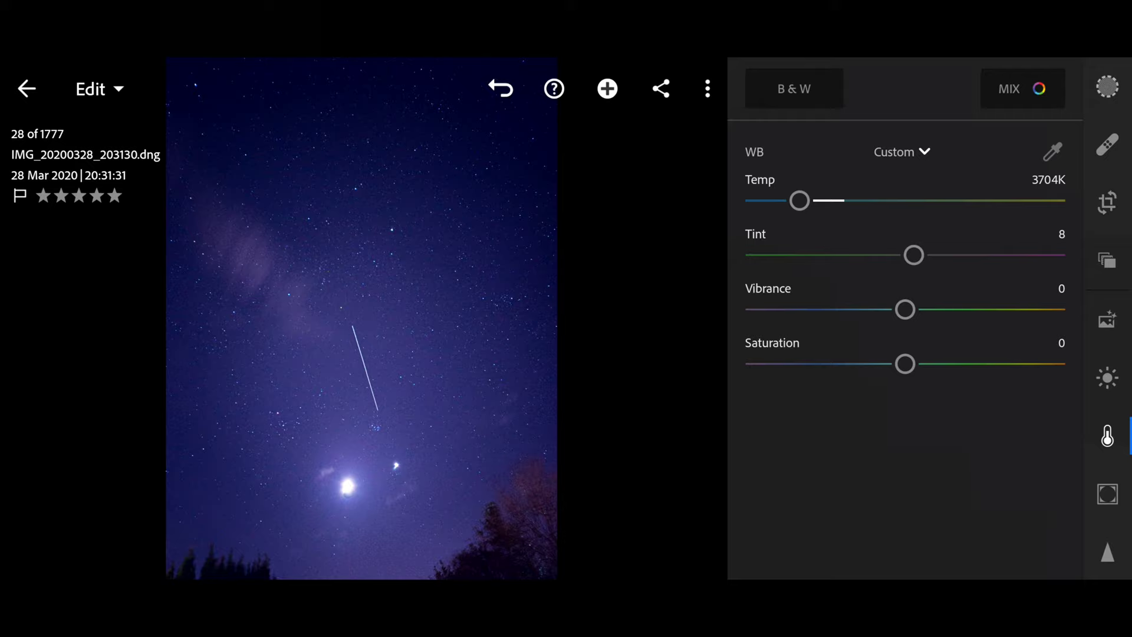
{"action": "left_click_drag", "start_coordinate": [904, 364], "coordinate": [880, 364]}
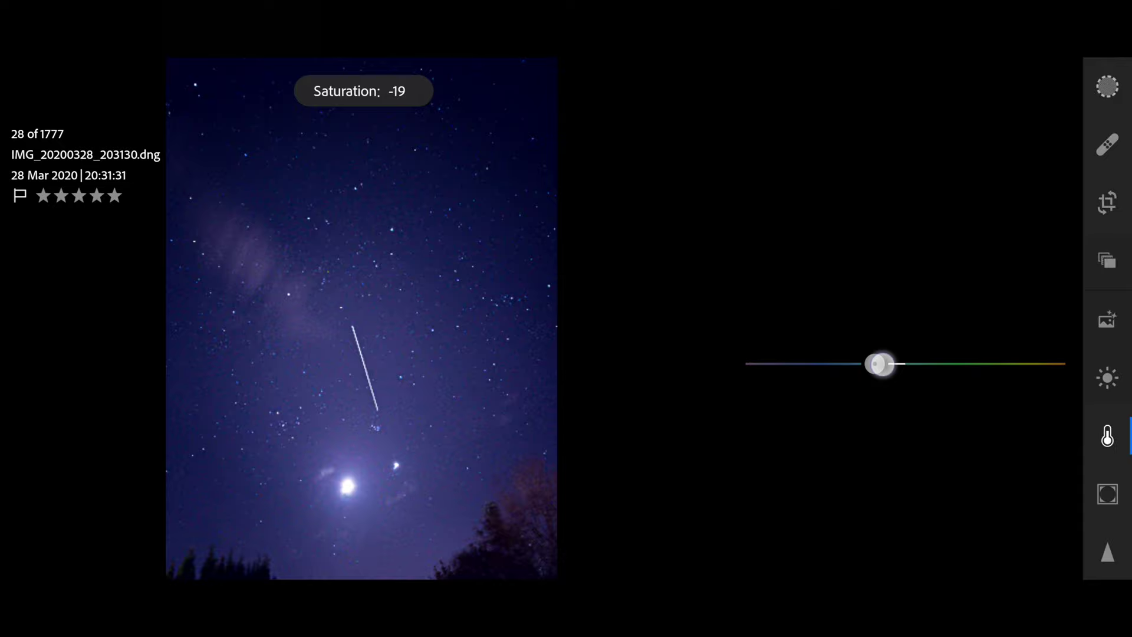
Step: Lower Saturation to -35 to tone down the colours
{"action": "left_click_drag", "start_coordinate": [880, 363], "coordinate": [848, 363]}
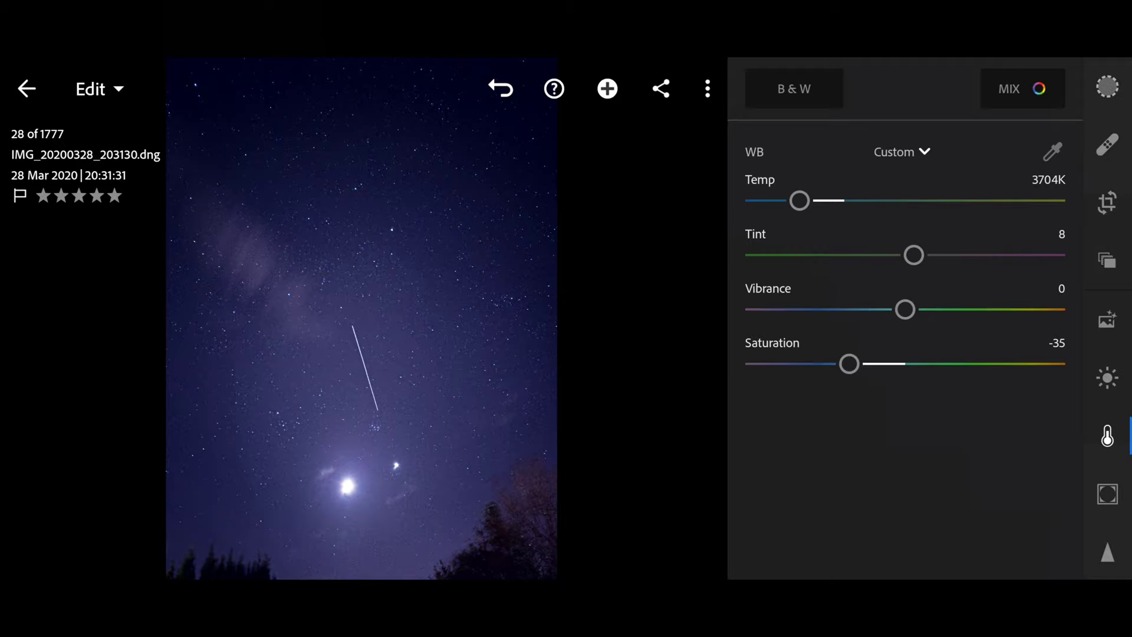